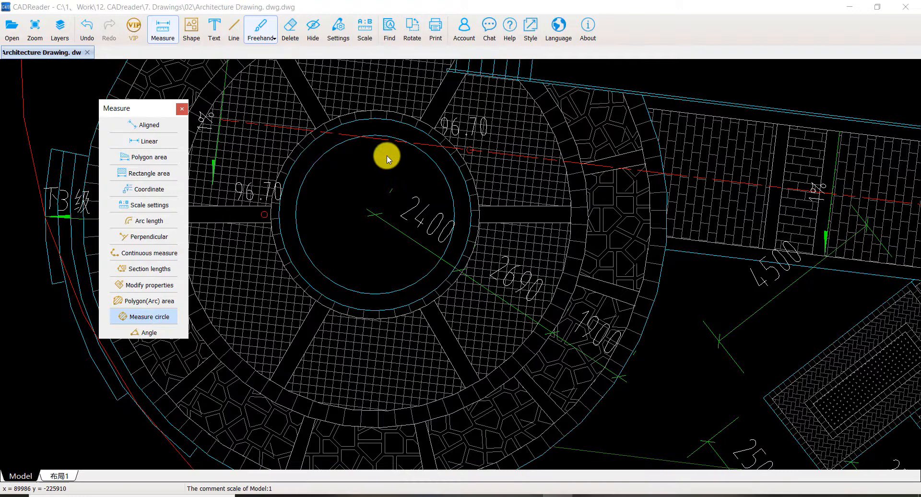
Step: Measure the central circle, placing its red R=1900.76 mm, circumference and S=11.350 m² label inside it
{"action": "left_click", "coordinate": [151, 315]}
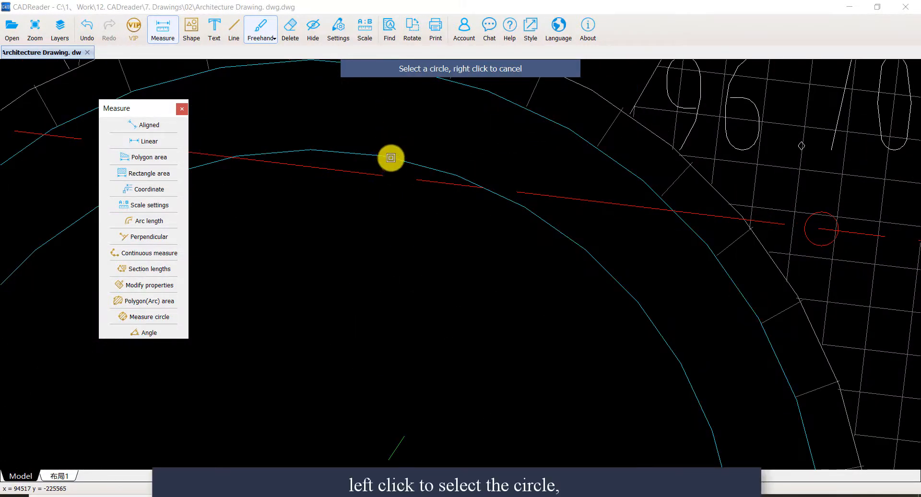
{"action": "mouse_move", "coordinate": [481, 93]}
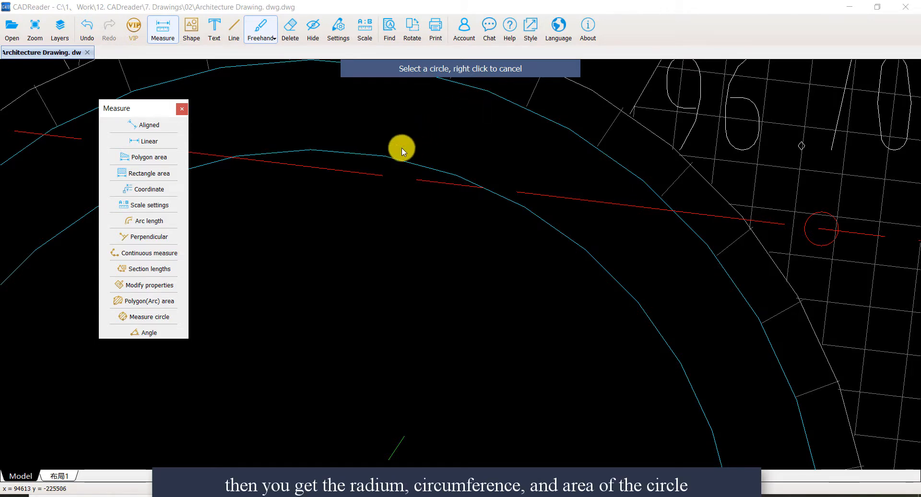
{"action": "left_click", "coordinate": [401, 146]}
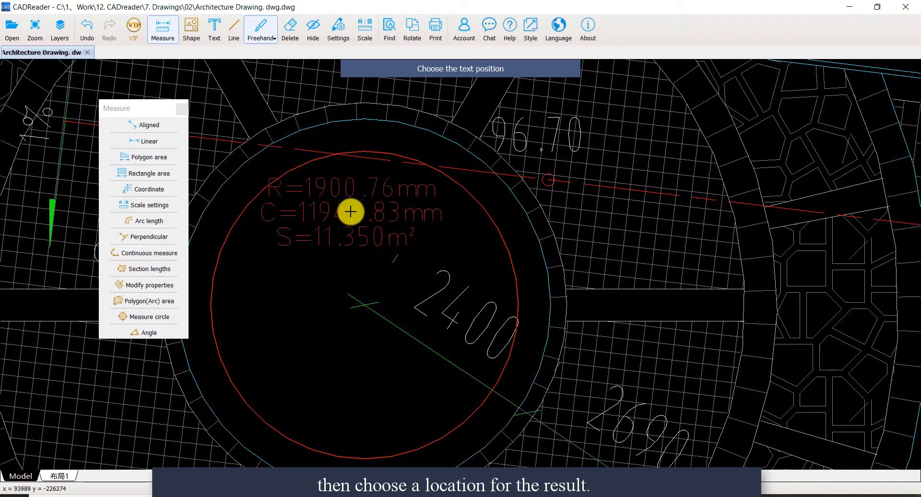
{"action": "left_click", "coordinate": [351, 212]}
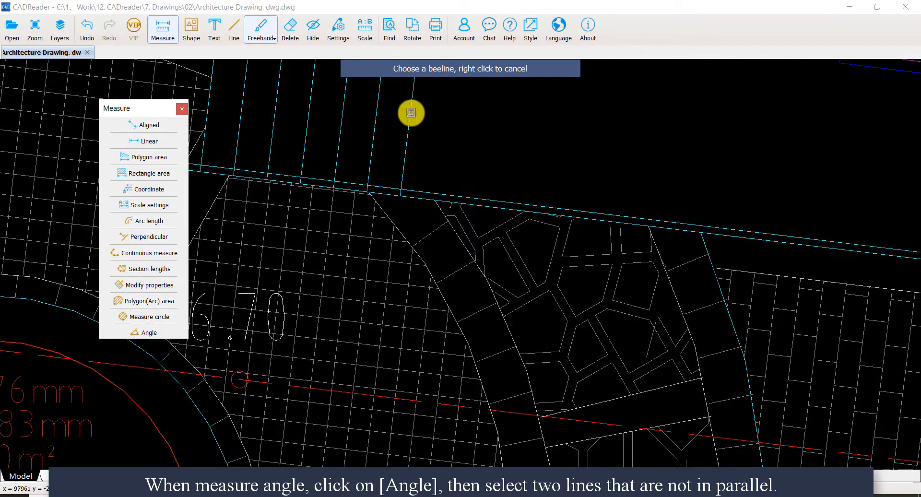
Step: Measure the angle between the vertical line and slanted paving edge, placing the red 90° mark
{"action": "left_click", "coordinate": [410, 113]}
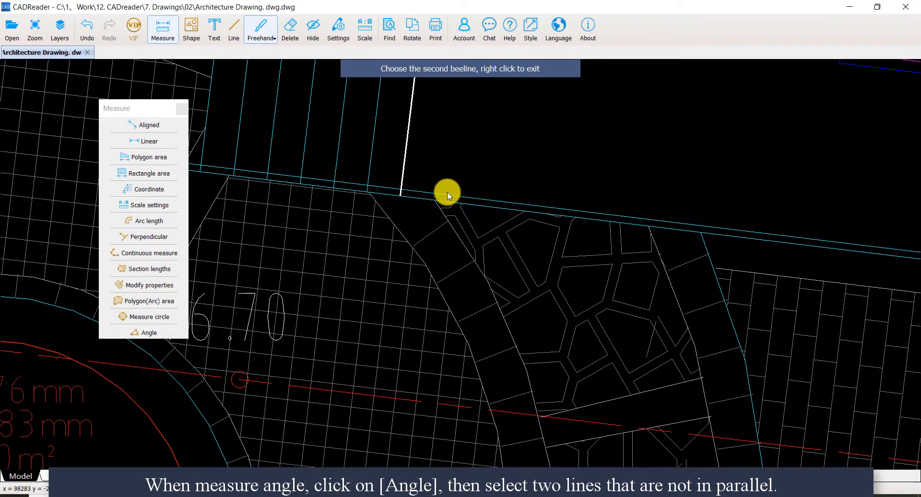
{"action": "left_click", "coordinate": [446, 194]}
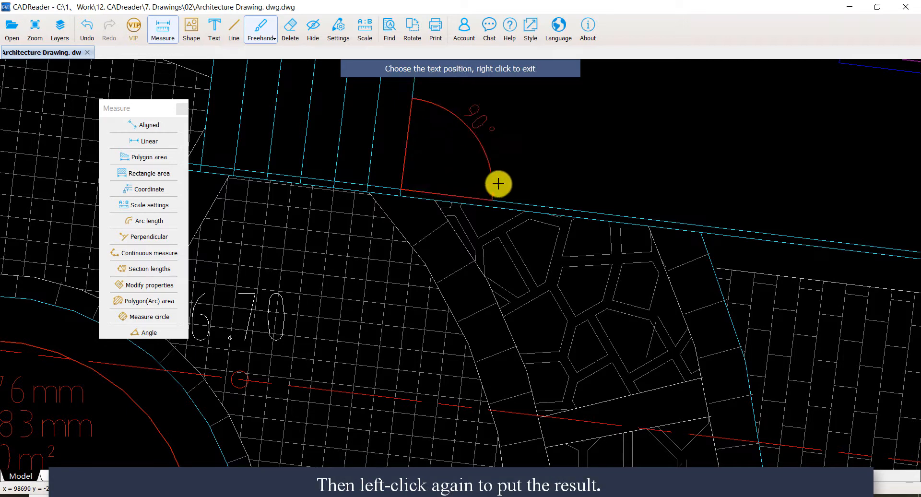
{"action": "left_click", "coordinate": [498, 184]}
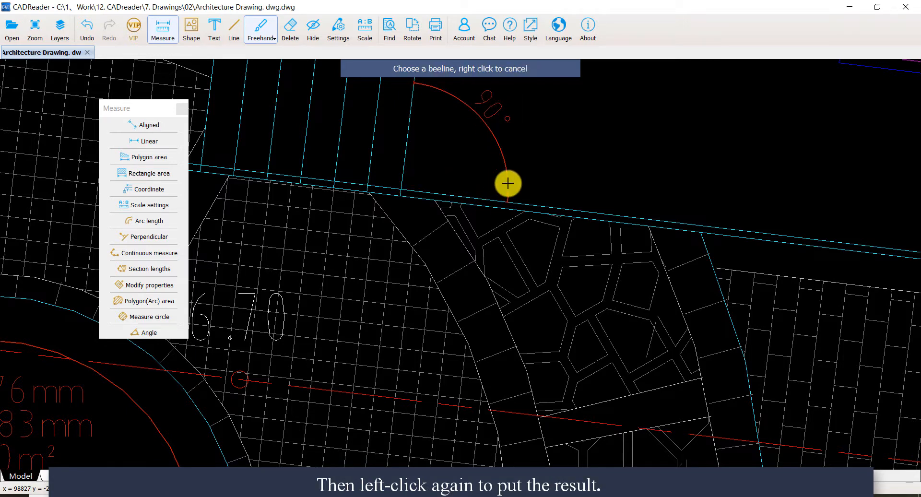